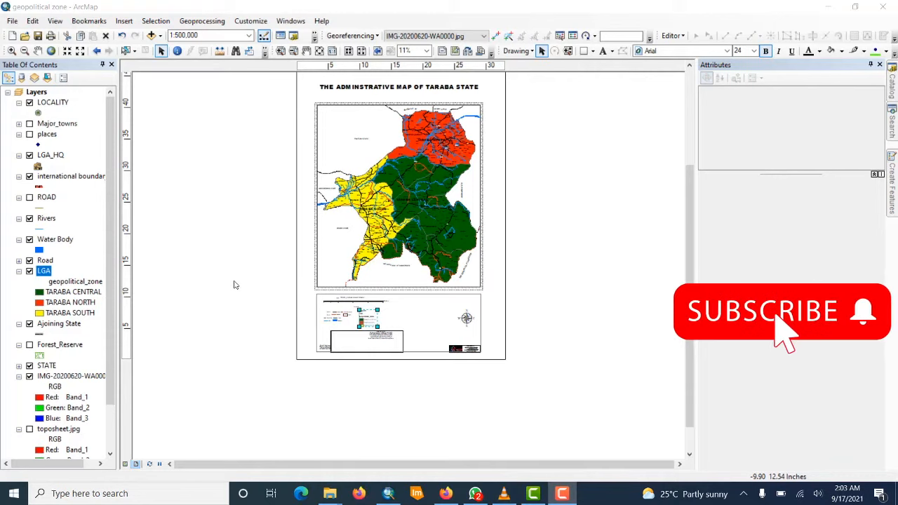
{"action": "mouse_move", "coordinate": [849, 330]}
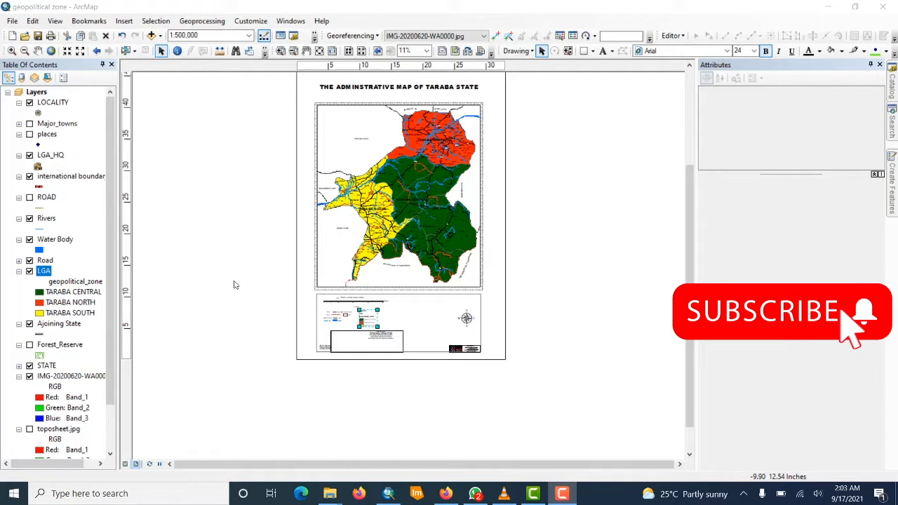
{"action": "mouse_move", "coordinate": [380, 269]}
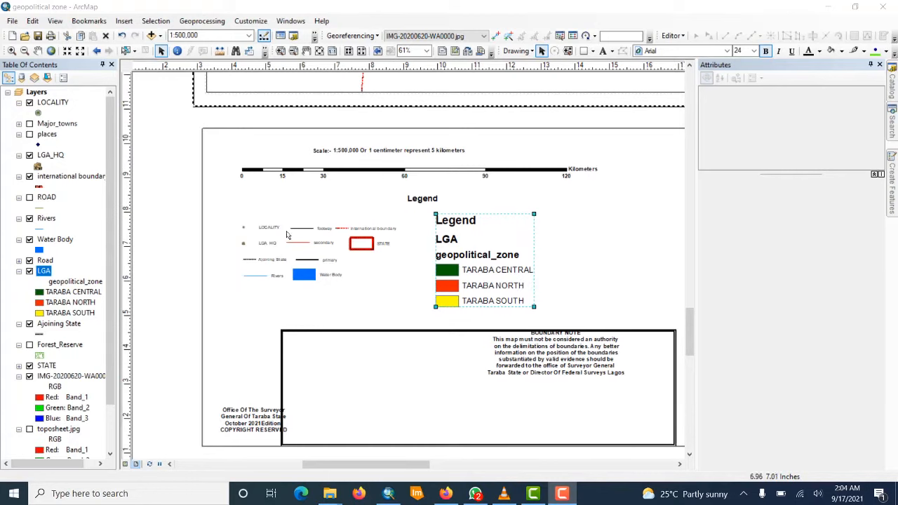
{"action": "mouse_move", "coordinate": [302, 223]}
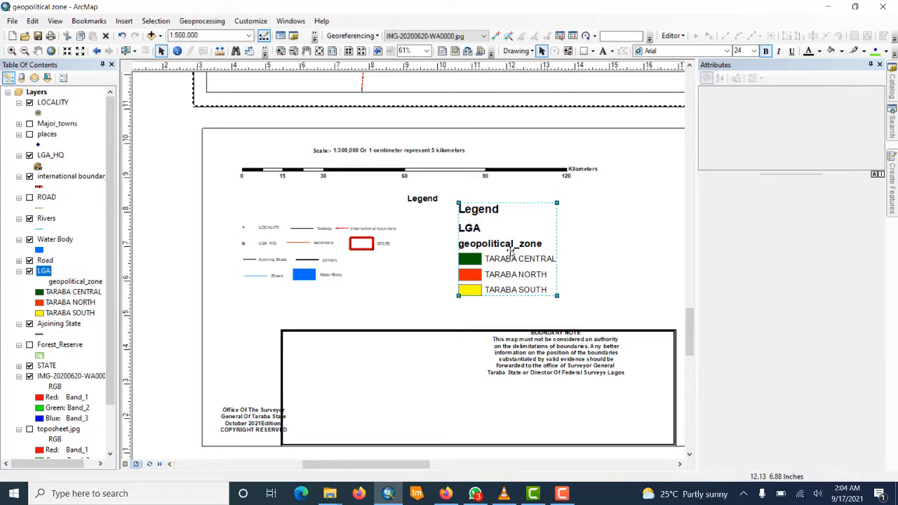
Convert the geopolitical_zone legend into separate graphic elements via Convert To Graphics.
{"action": "right_click", "coordinate": [508, 250]}
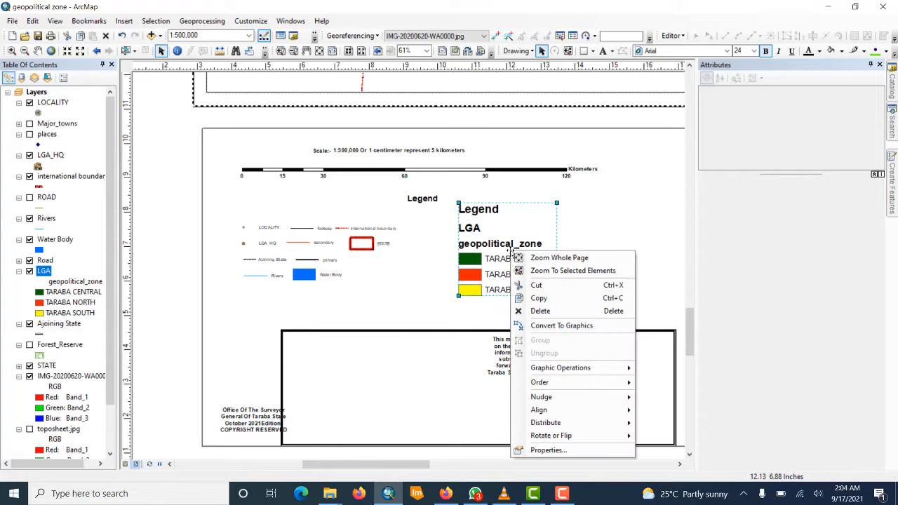
{"action": "mouse_move", "coordinate": [561, 325]}
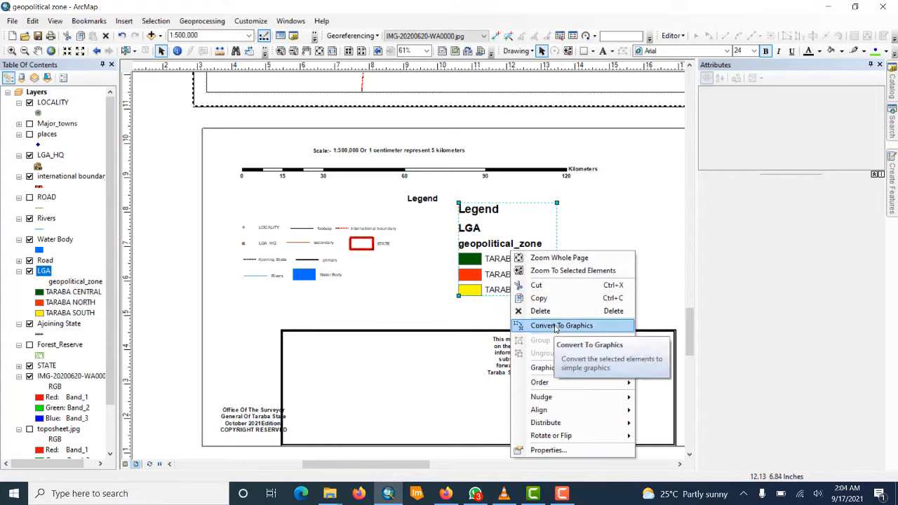
{"action": "left_click", "coordinate": [561, 326]}
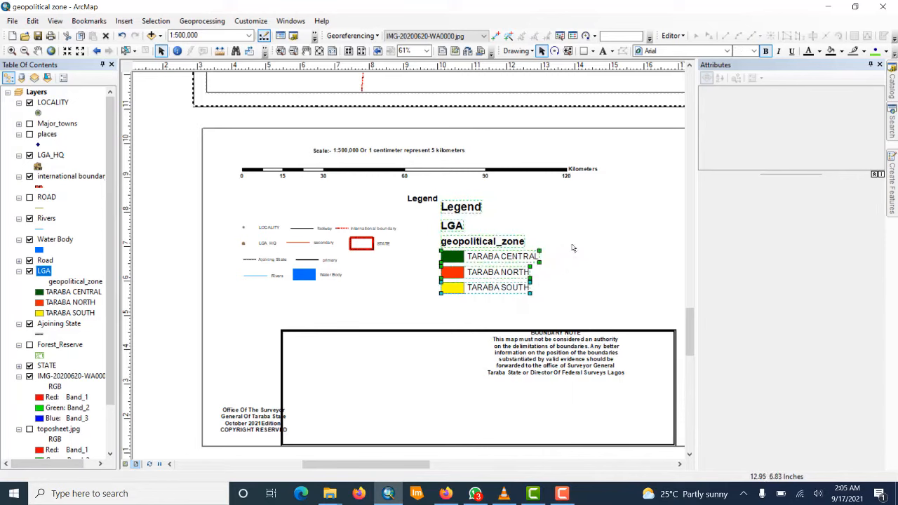
{"action": "mouse_move", "coordinate": [588, 242]}
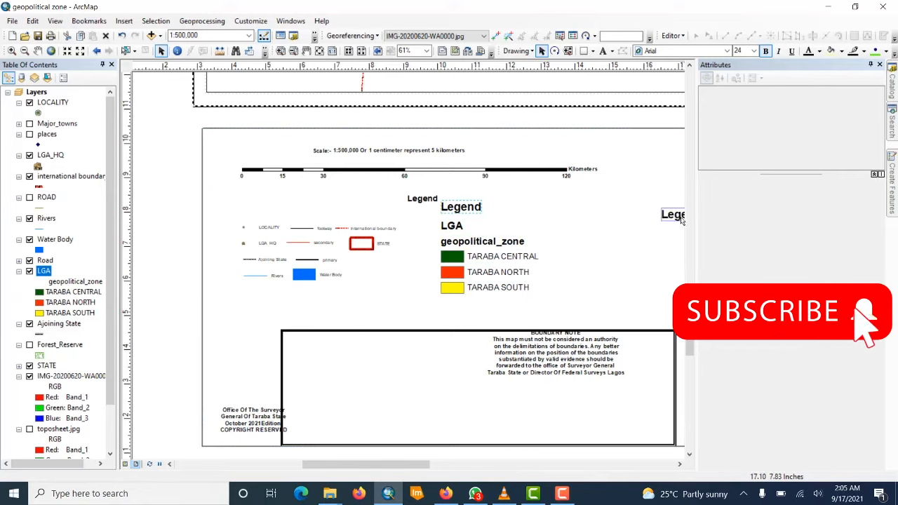
Move the TARABA CENTRAL entry below the legend and ungroup its swatch and label.
{"action": "left_click_drag", "start_coordinate": [673, 214], "coordinate": [499, 216]}
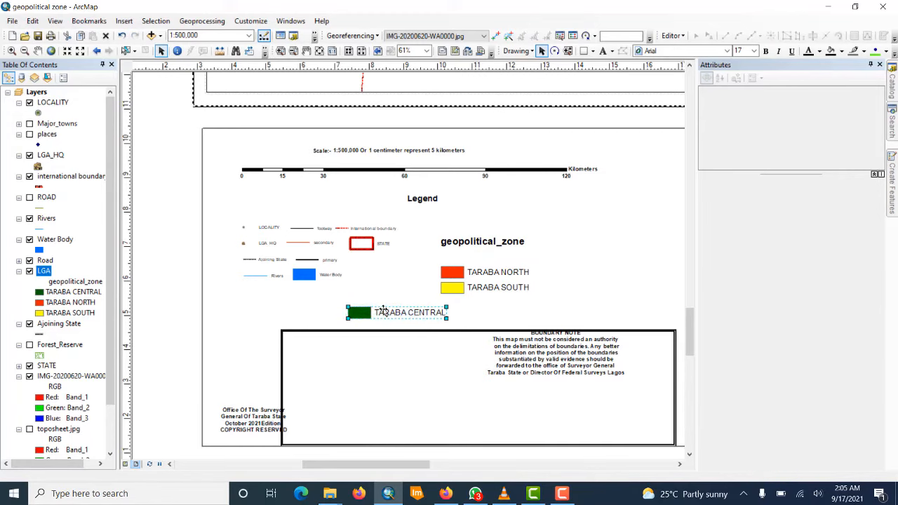
{"action": "right_click", "coordinate": [390, 312]}
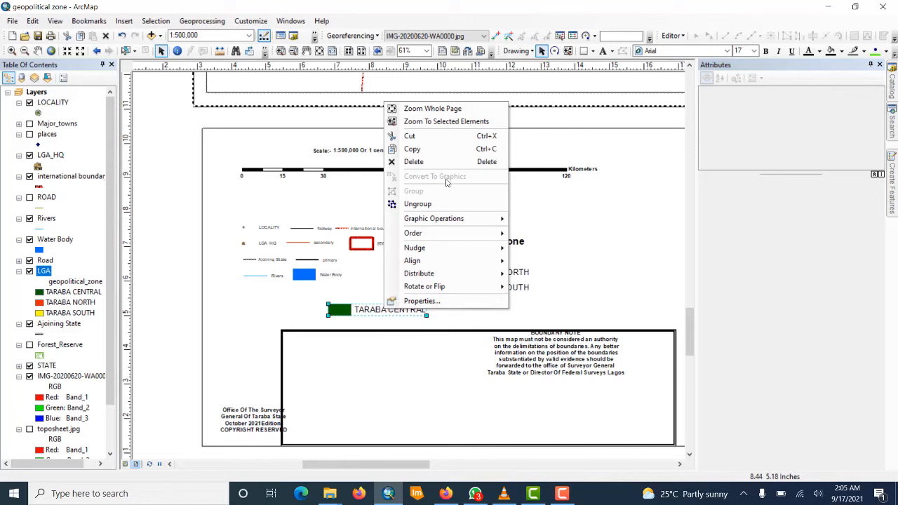
{"action": "left_click", "coordinate": [373, 338]}
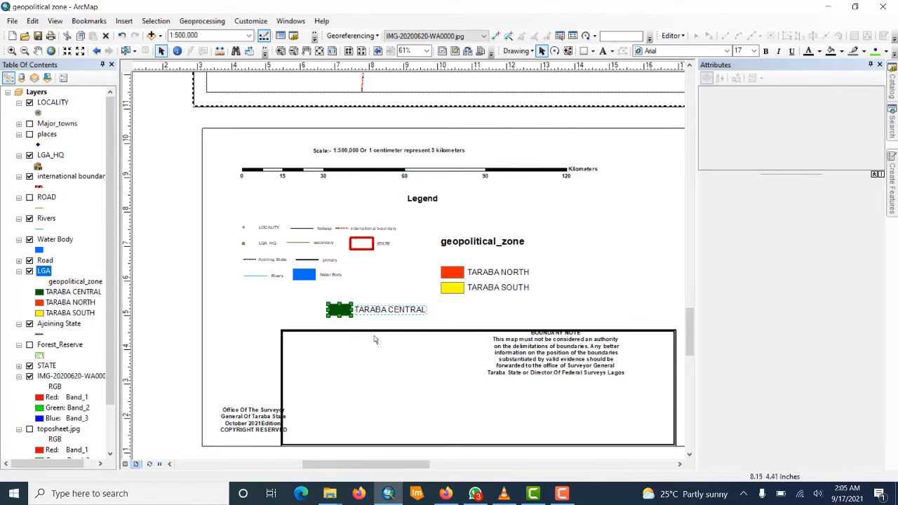
{"action": "mouse_move", "coordinate": [391, 314]}
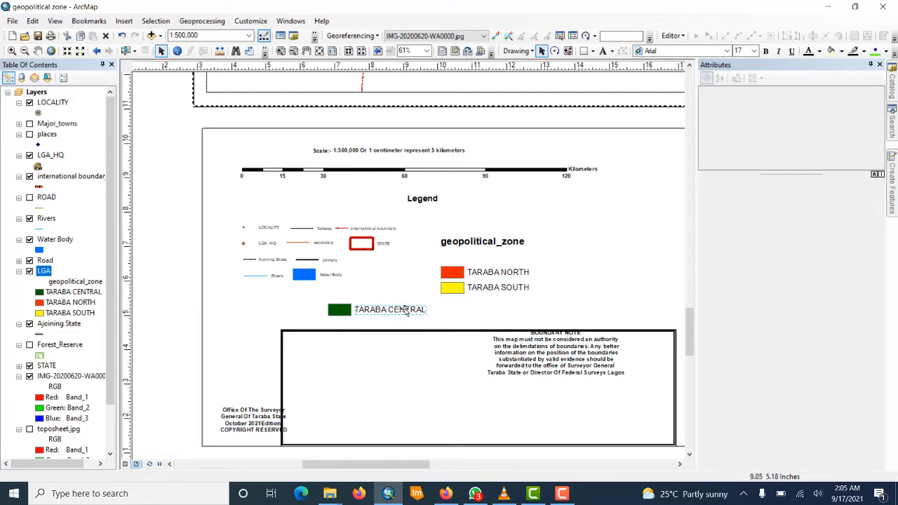
Check the TARABA CENTRAL label's text properties and confirm them unchanged.
{"action": "double_click", "coordinate": [390, 310]}
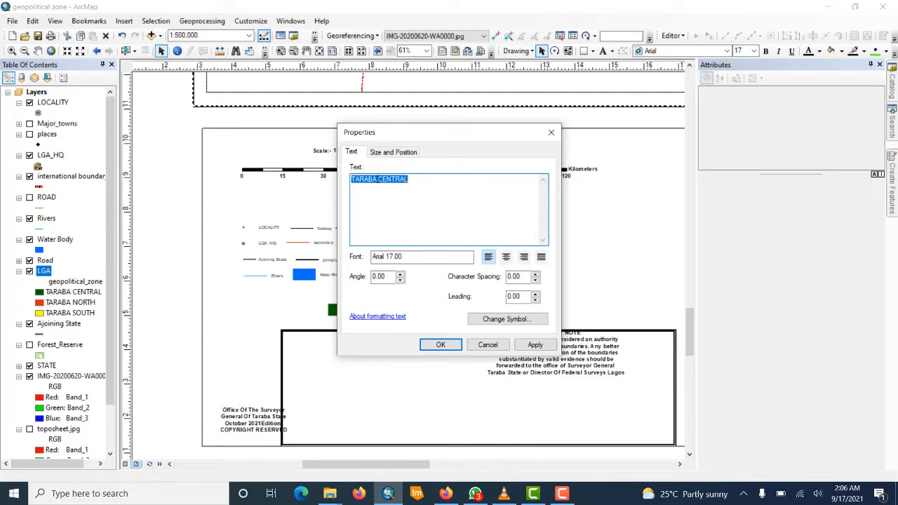
{"action": "left_click", "coordinate": [382, 180]}
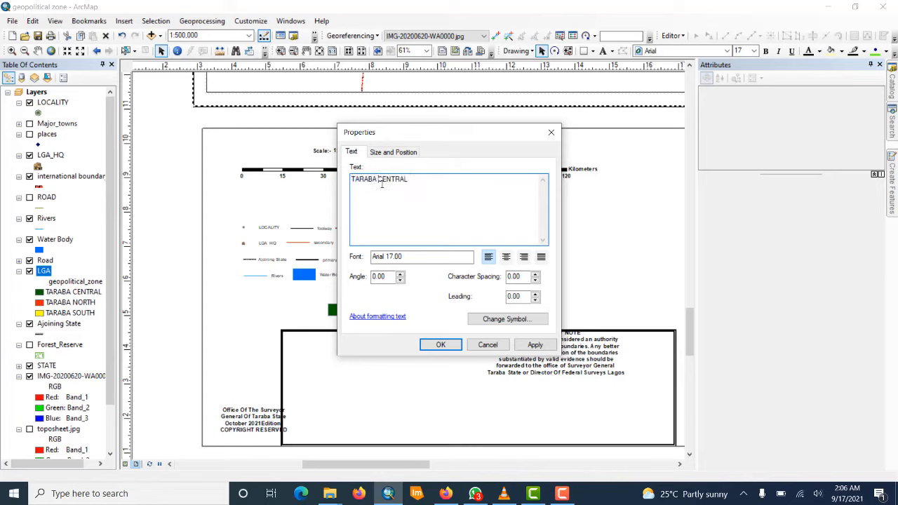
{"action": "key", "text": "Backspace"}
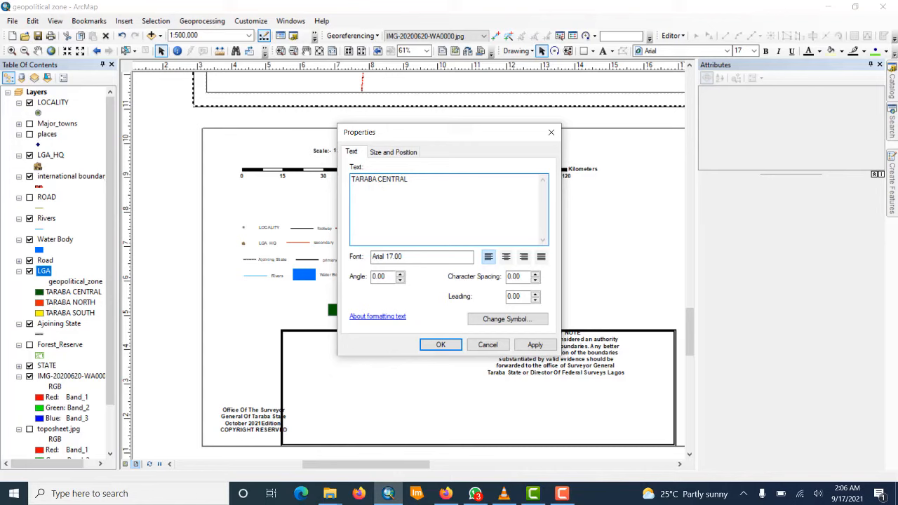
{"action": "left_click", "coordinate": [441, 345]}
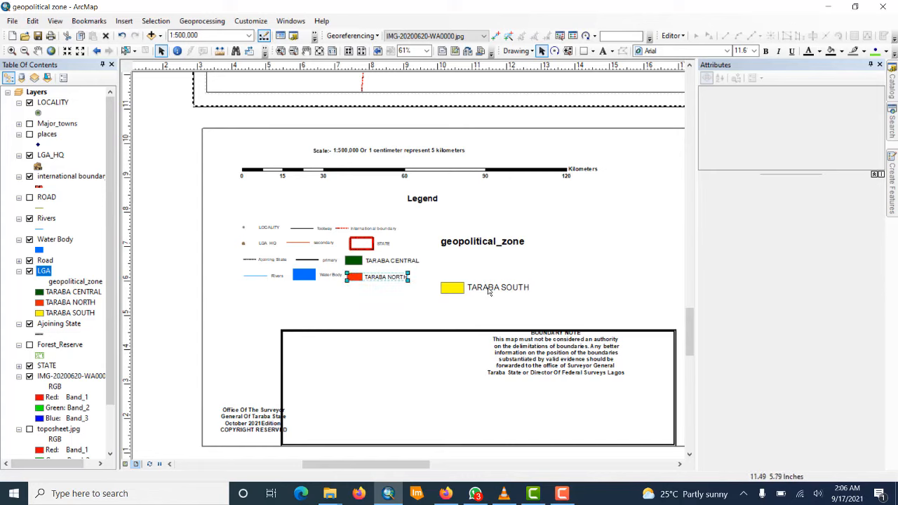
Reposition a Taraba zone entry beside the other legend symbols.
{"action": "left_click", "coordinate": [484, 286]}
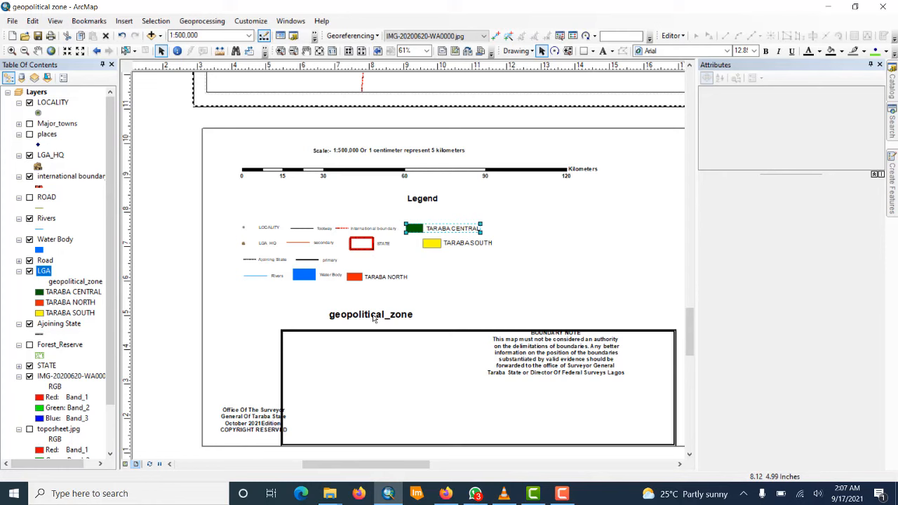
Rename the heading to GEO-POLITICAL ZONE and give it a smaller text size.
{"action": "double_click", "coordinate": [370, 314]}
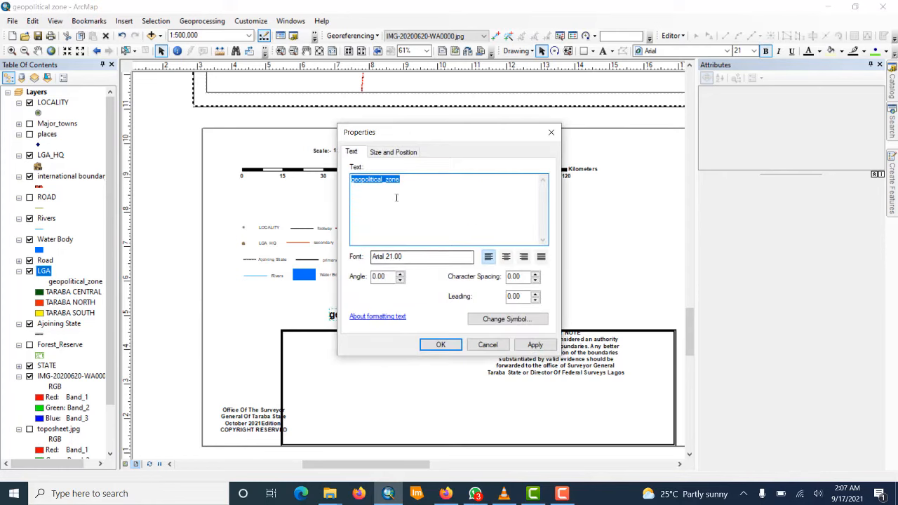
{"action": "mouse_move", "coordinate": [445, 191]}
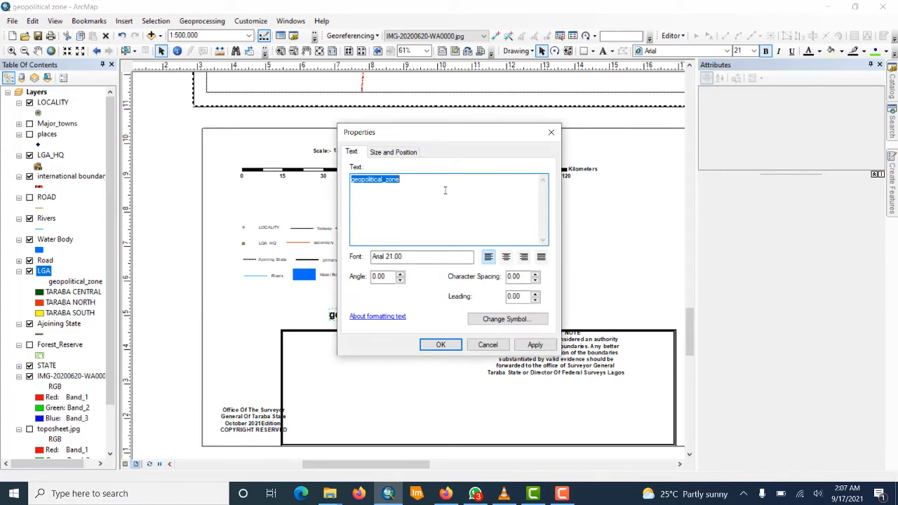
{"action": "type", "text": "GE"}
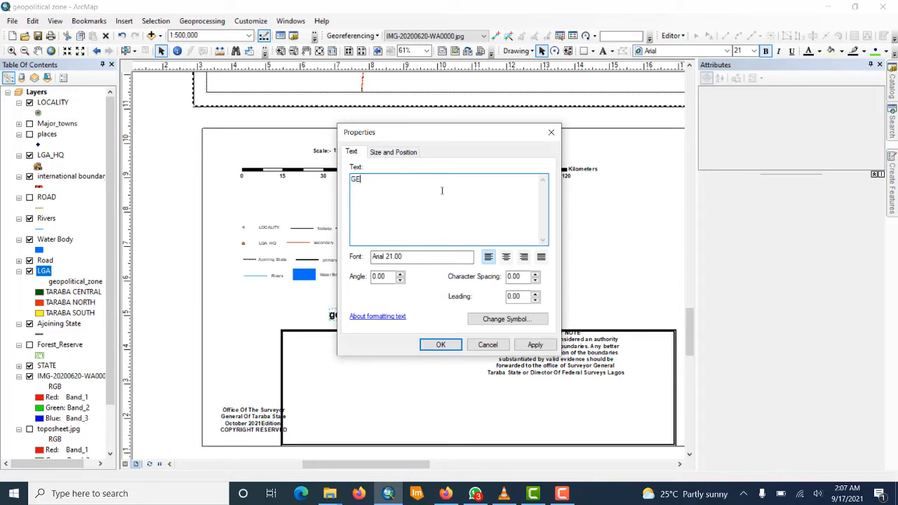
{"action": "type", "text": "O-"}
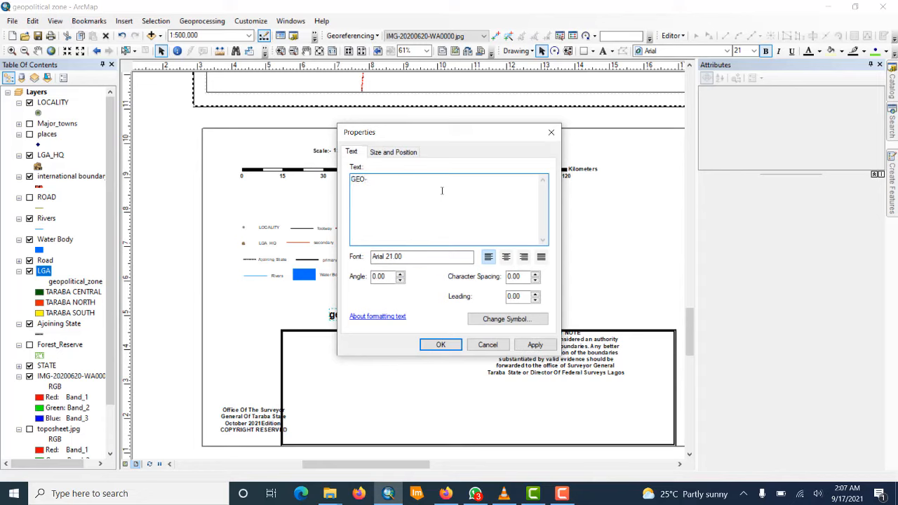
{"action": "type", "text": "POLITICAL Z"}
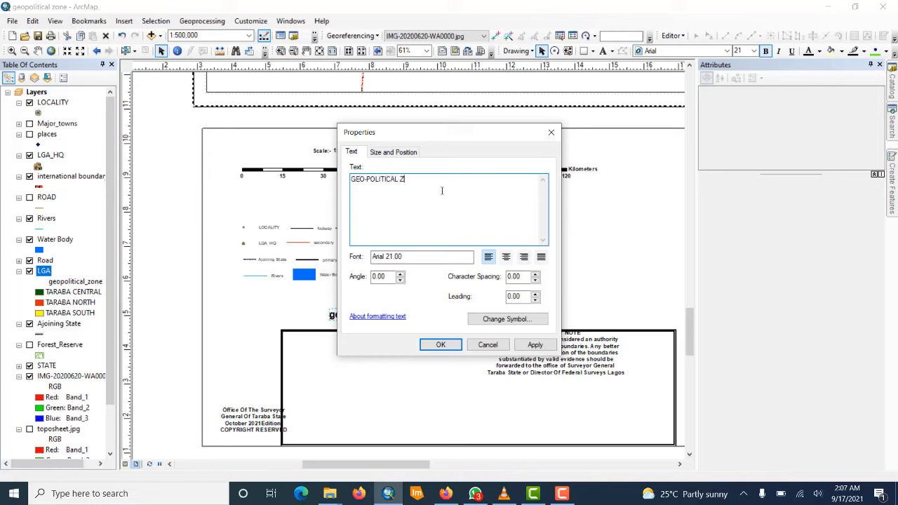
{"action": "type", "text": "ONE"}
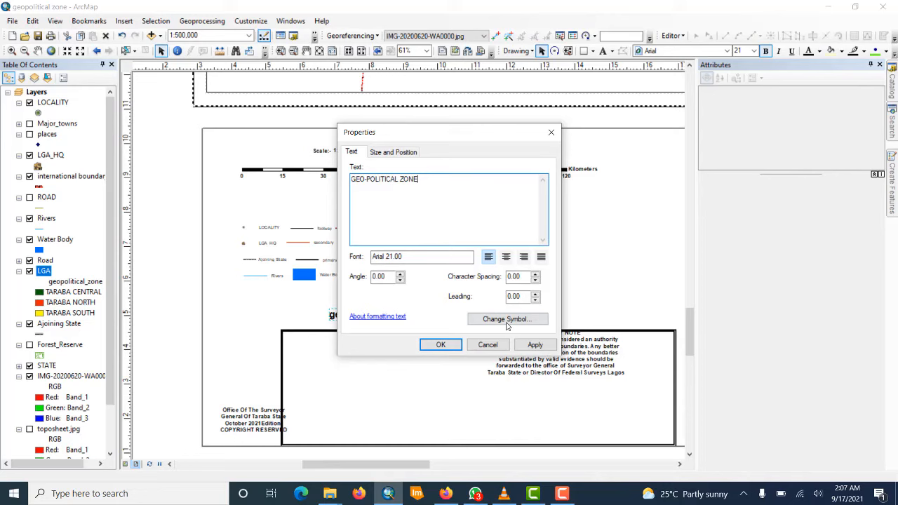
{"action": "left_click", "coordinate": [506, 320]}
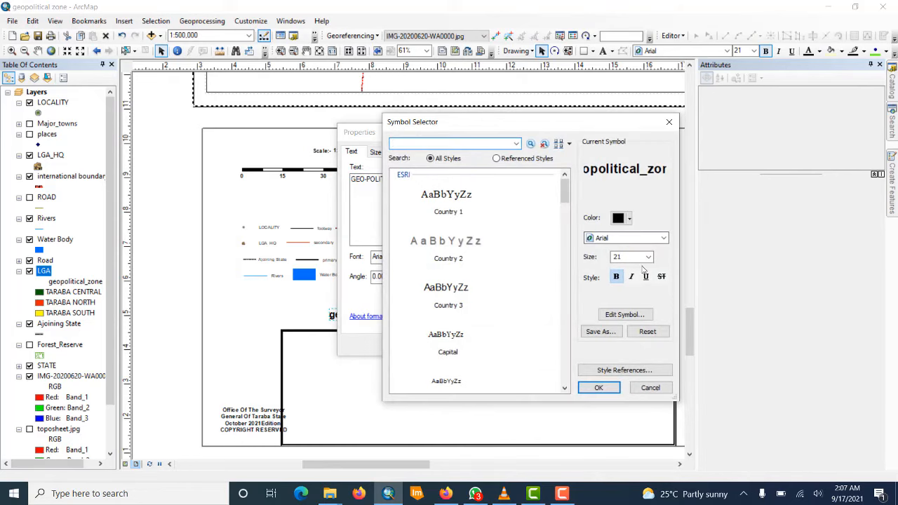
{"action": "left_click", "coordinate": [647, 256]}
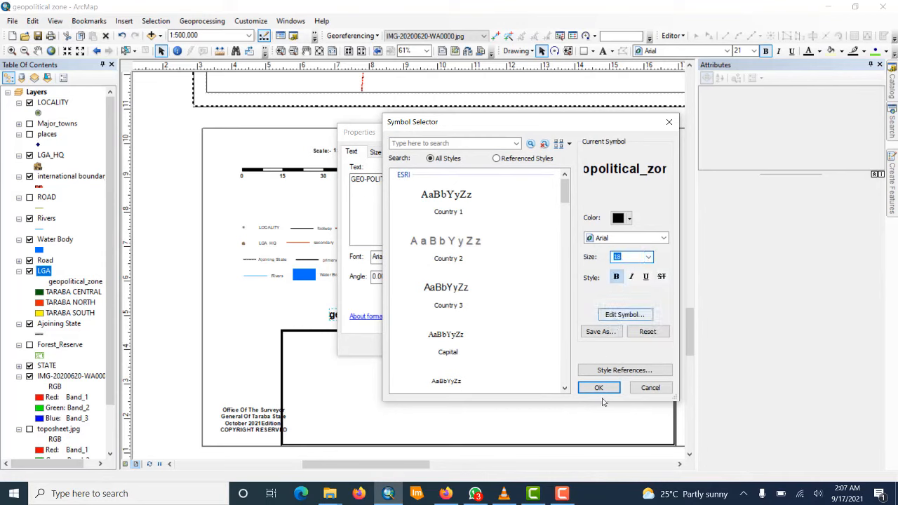
{"action": "left_click", "coordinate": [598, 388]}
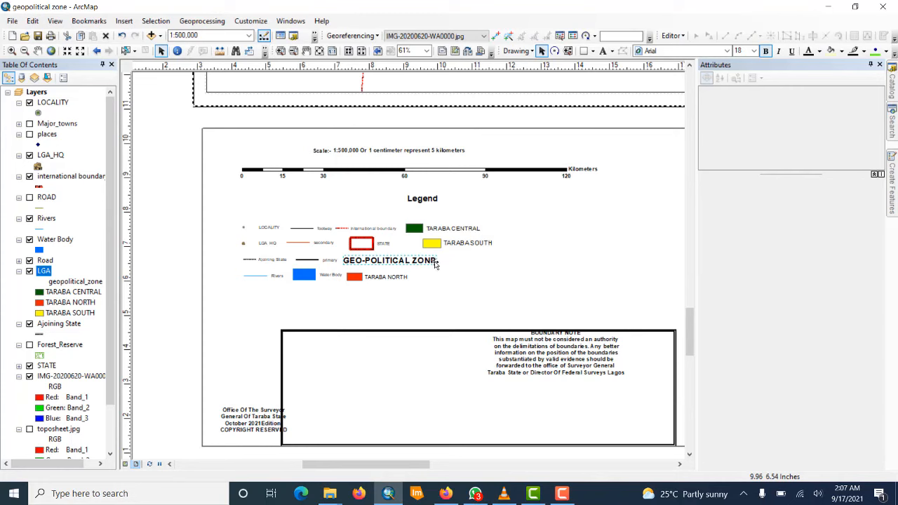
Reduce the GEO-POLITICAL ZONE heading to an even smaller text size.
{"action": "double_click", "coordinate": [391, 260]}
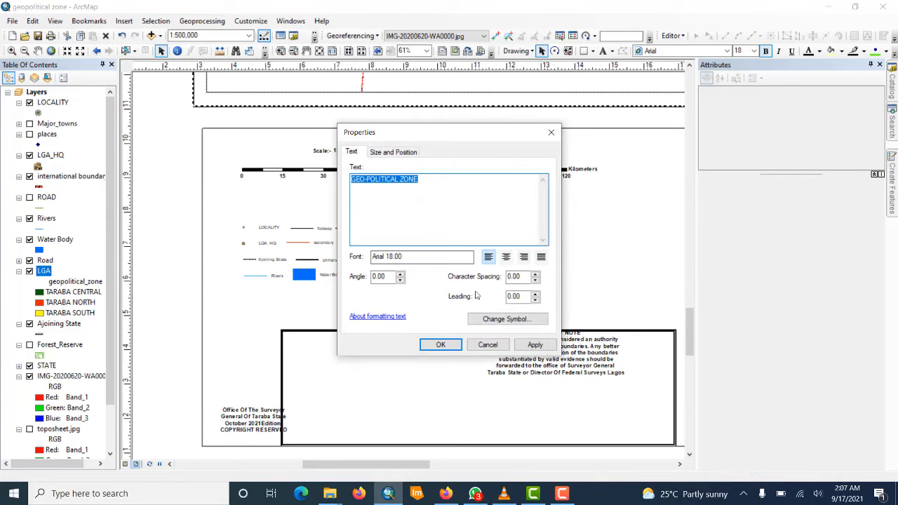
{"action": "left_click", "coordinate": [507, 319]}
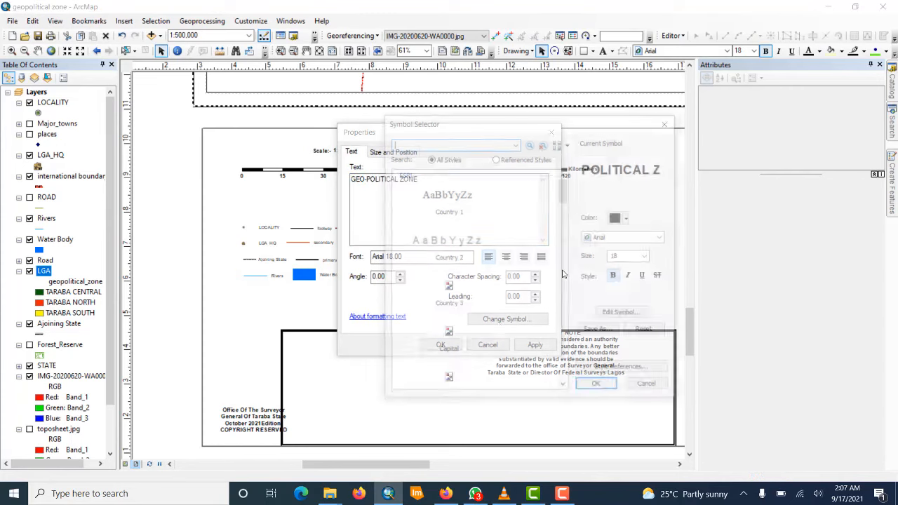
{"action": "left_click", "coordinate": [647, 255]}
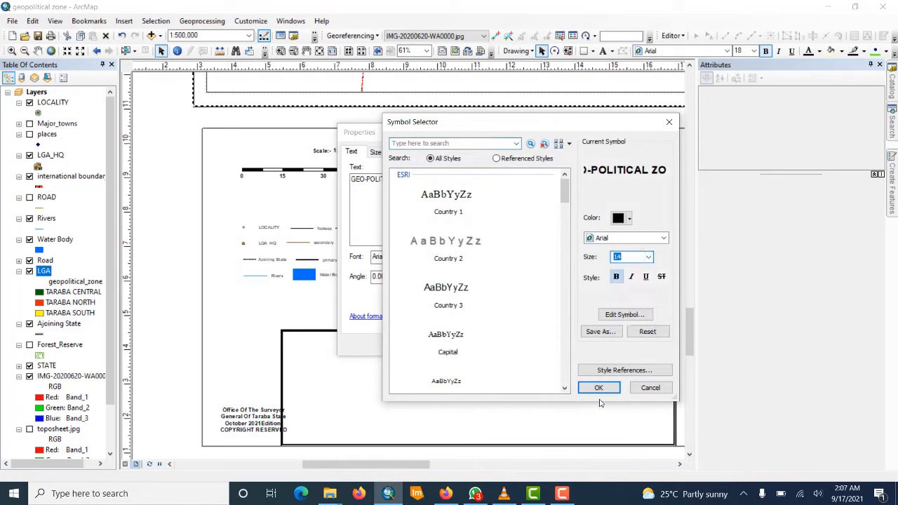
{"action": "left_click", "coordinate": [598, 388]}
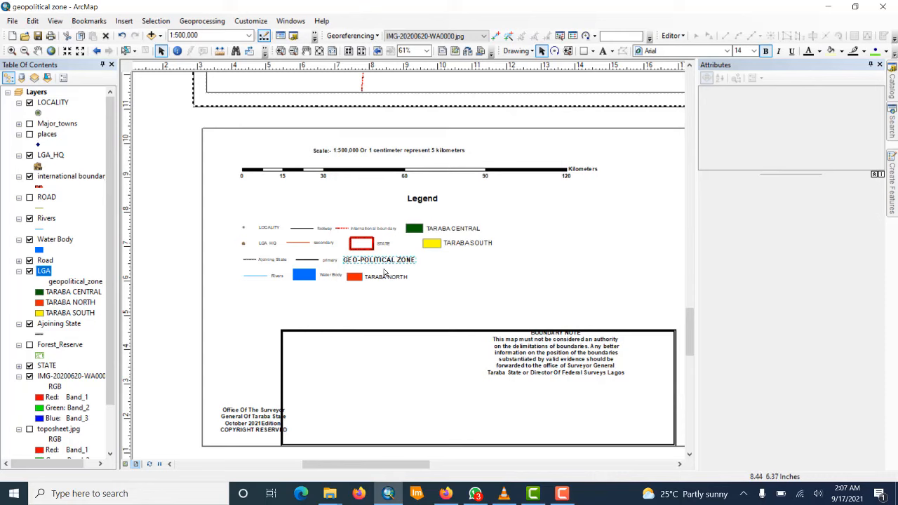